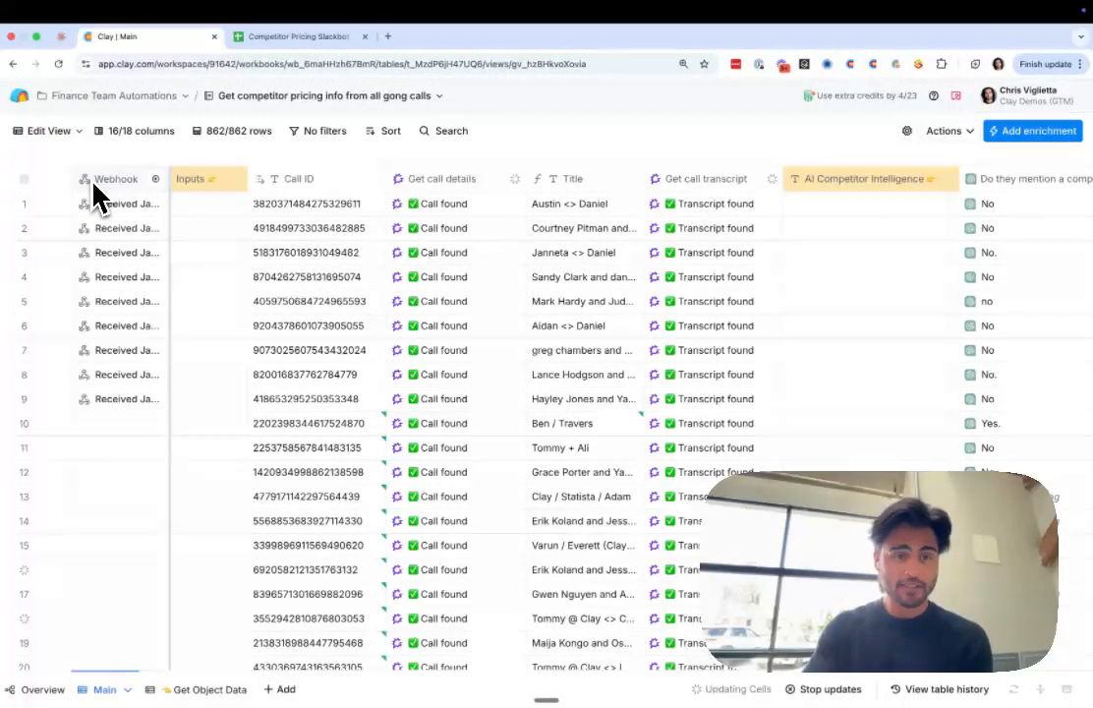
pyautogui.moveTo(94, 422)
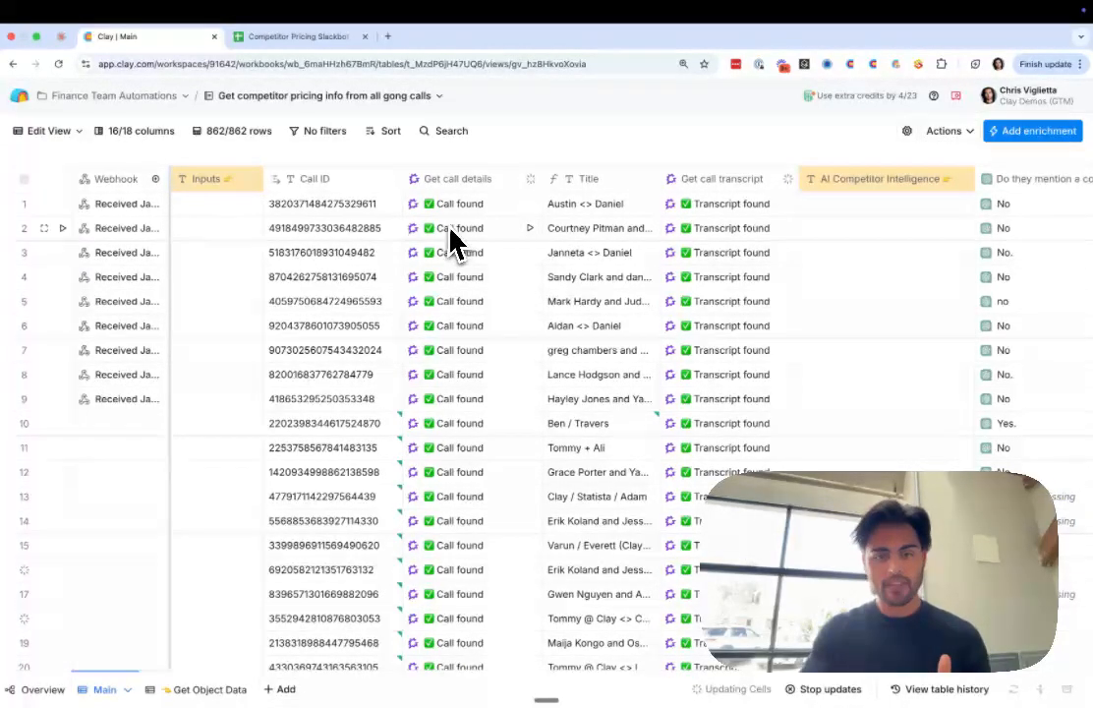
pyautogui.moveTo(476, 193)
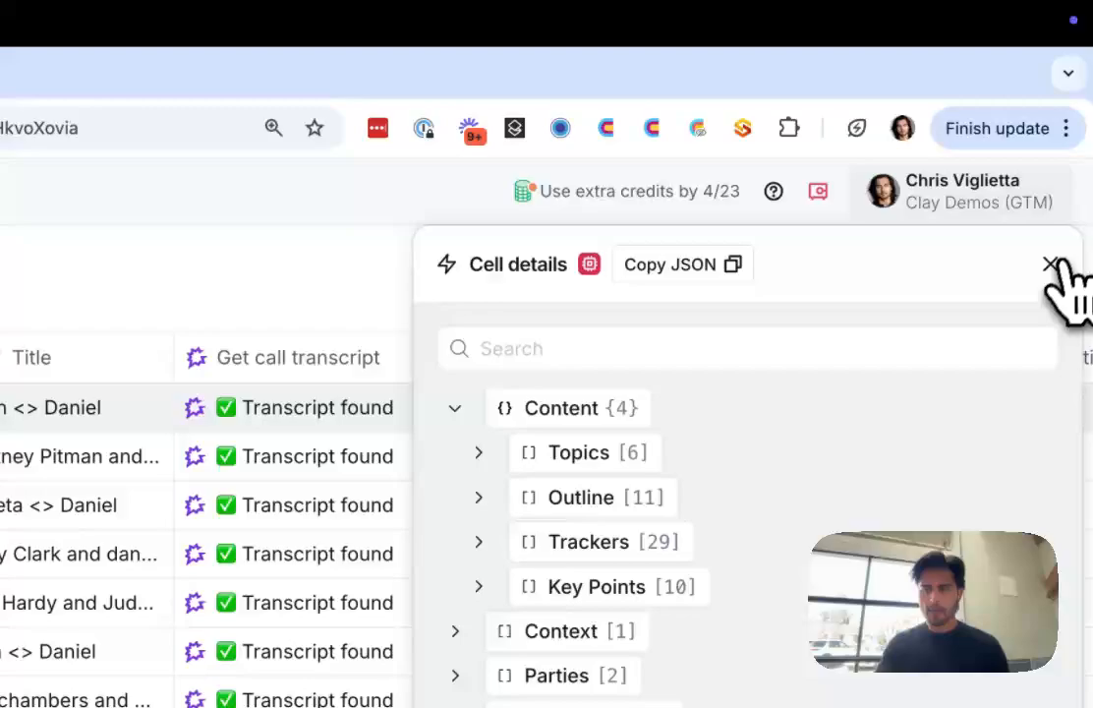
# - Close the transcript Cell details panel to reveal the competitor-detection columns
pyautogui.click(1050, 264)
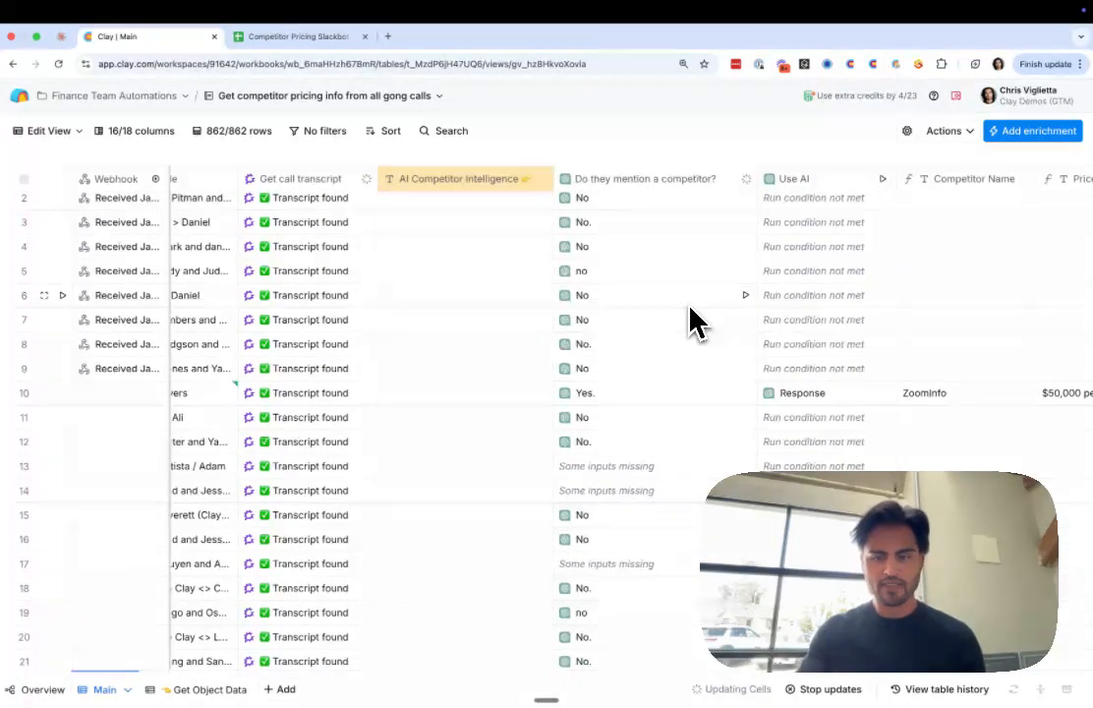
pyautogui.hscroll(3)
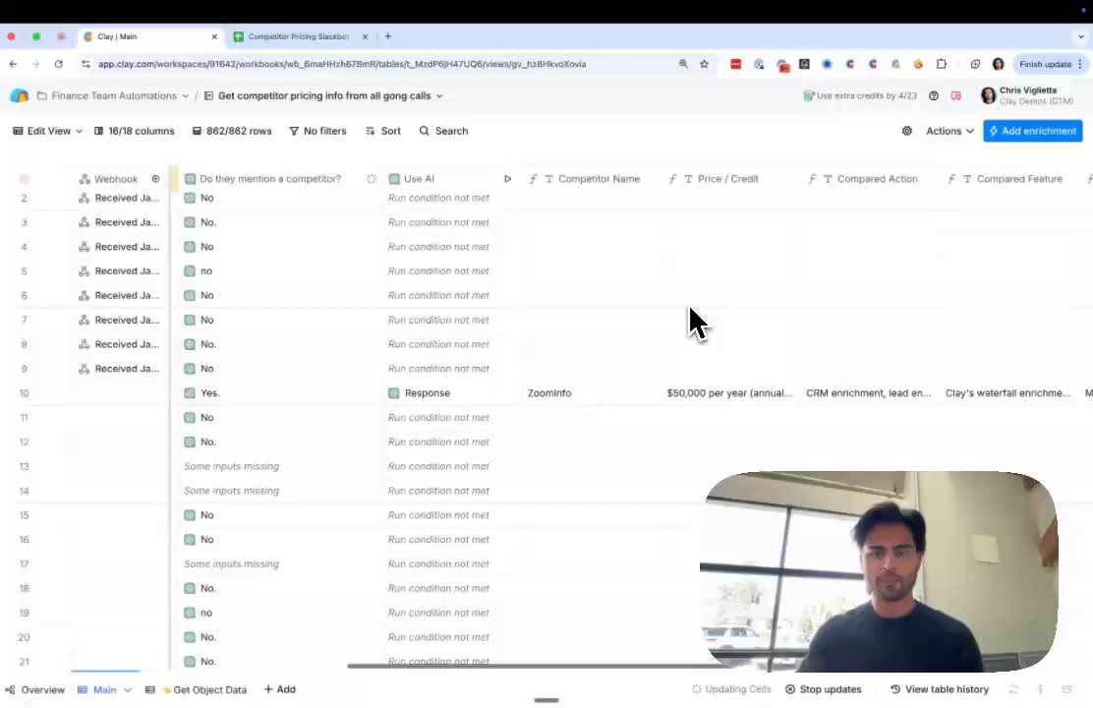
pyautogui.hscroll(3)
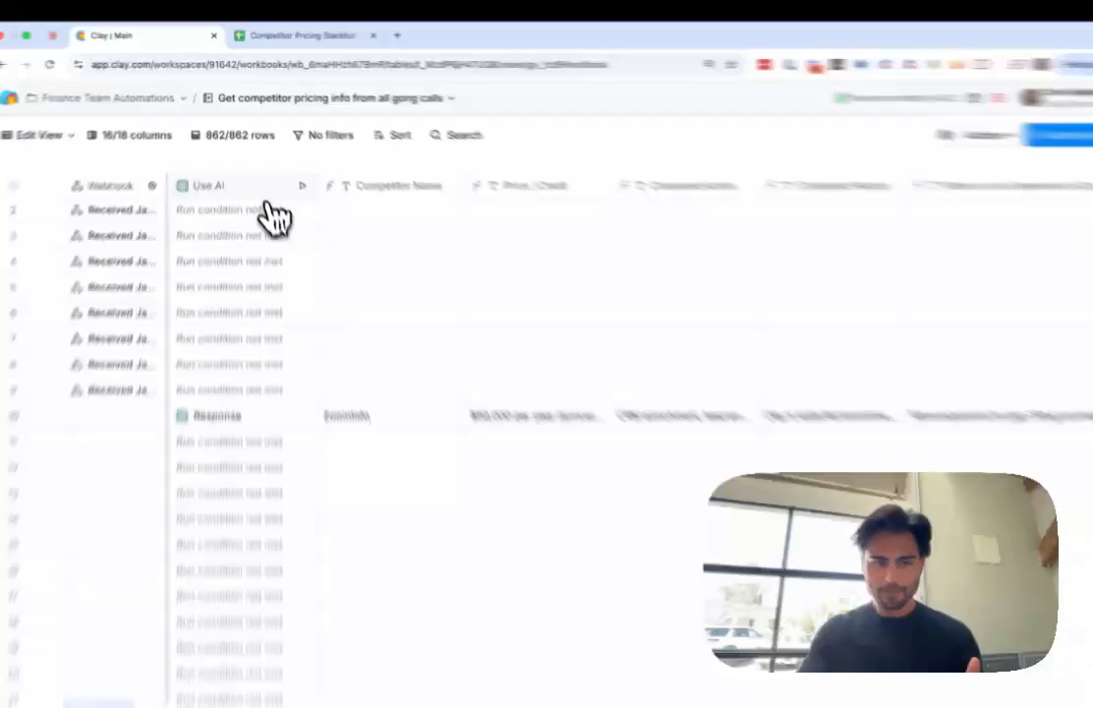
pyautogui.click(239, 185)
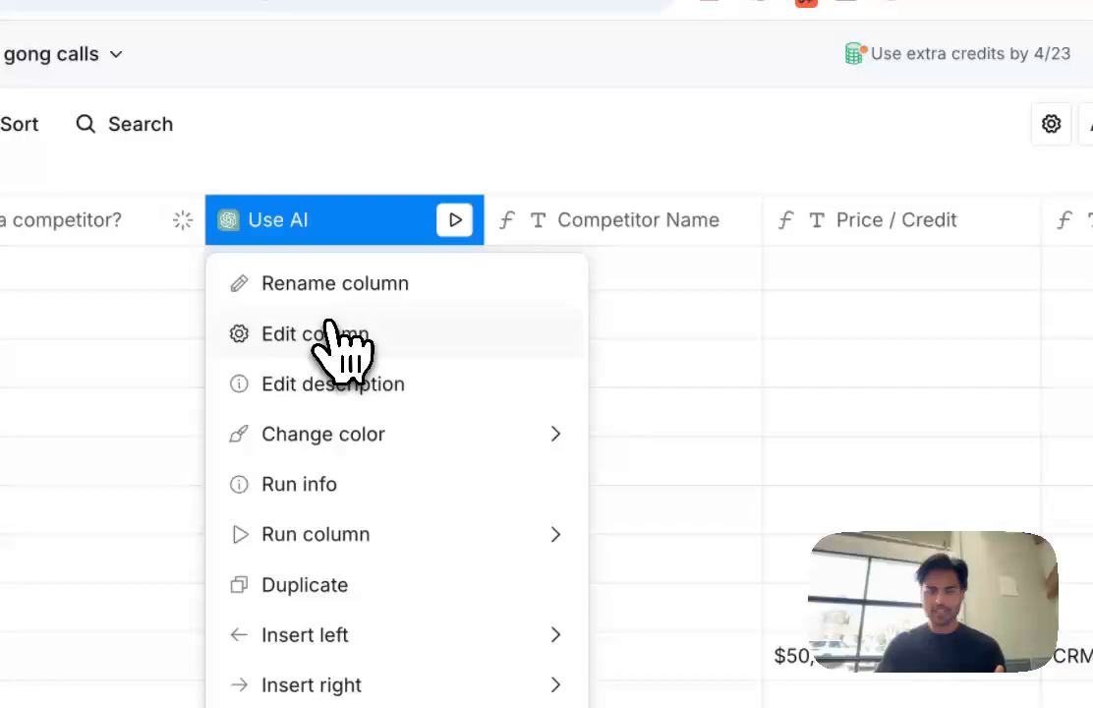
pyautogui.click(298, 334)
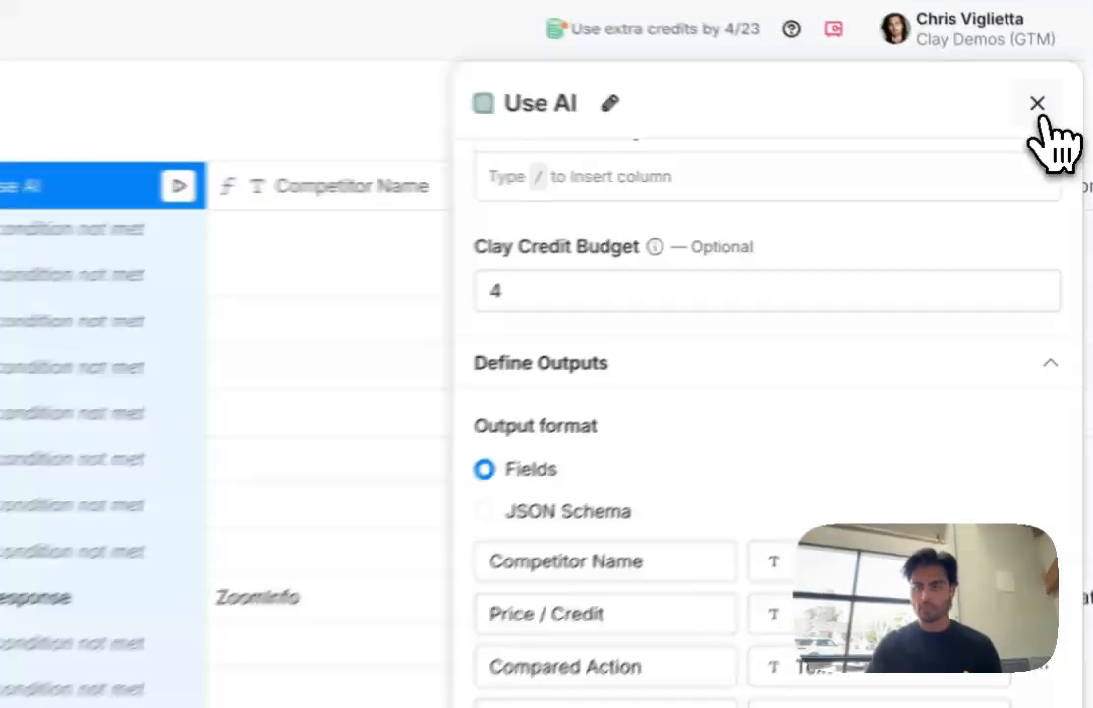
pyautogui.click(1039, 102)
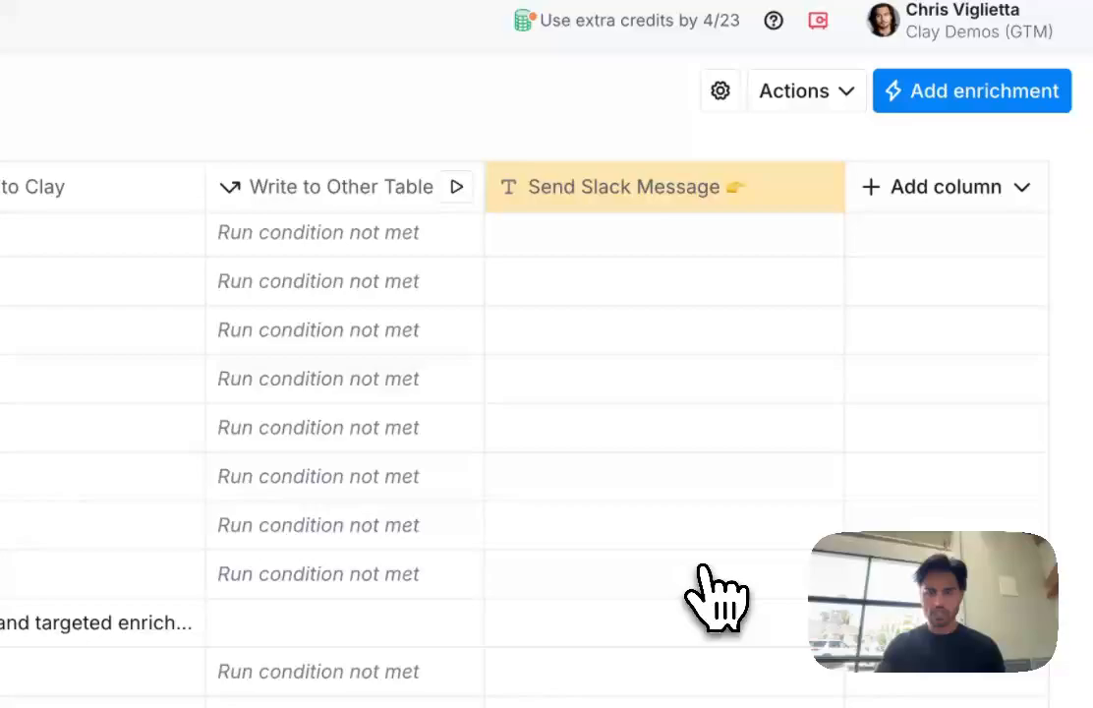
# - Run Write to Other Table on the competitor-mention row
pyautogui.scroll(-3)
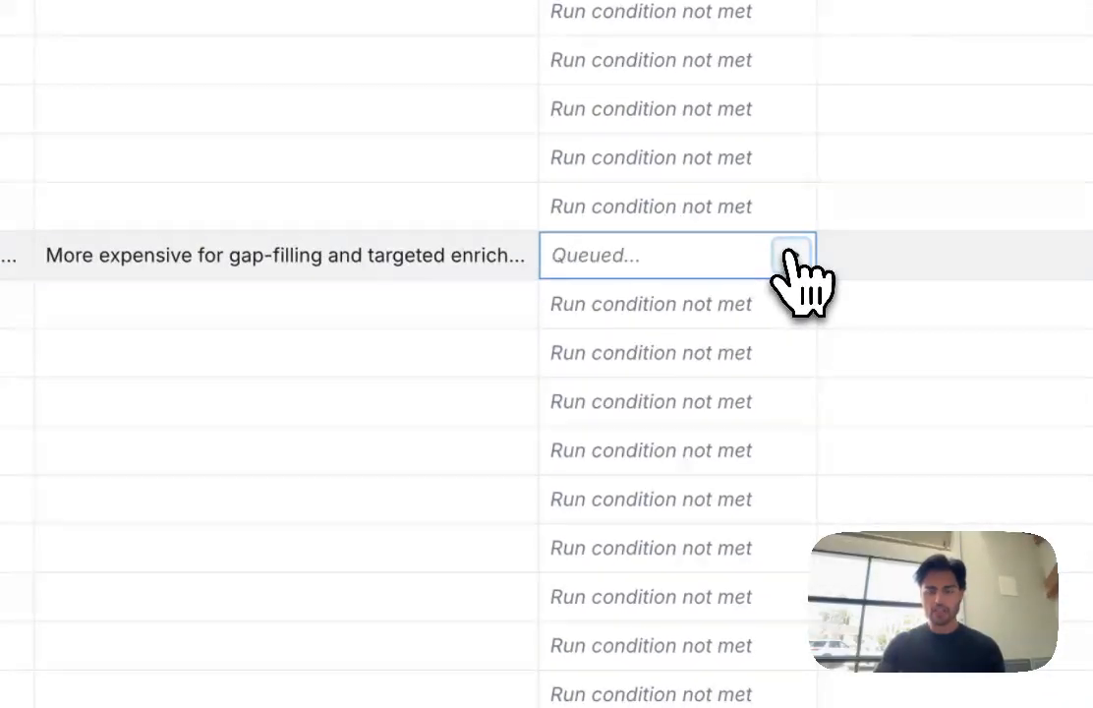
pyautogui.click(342, 672)
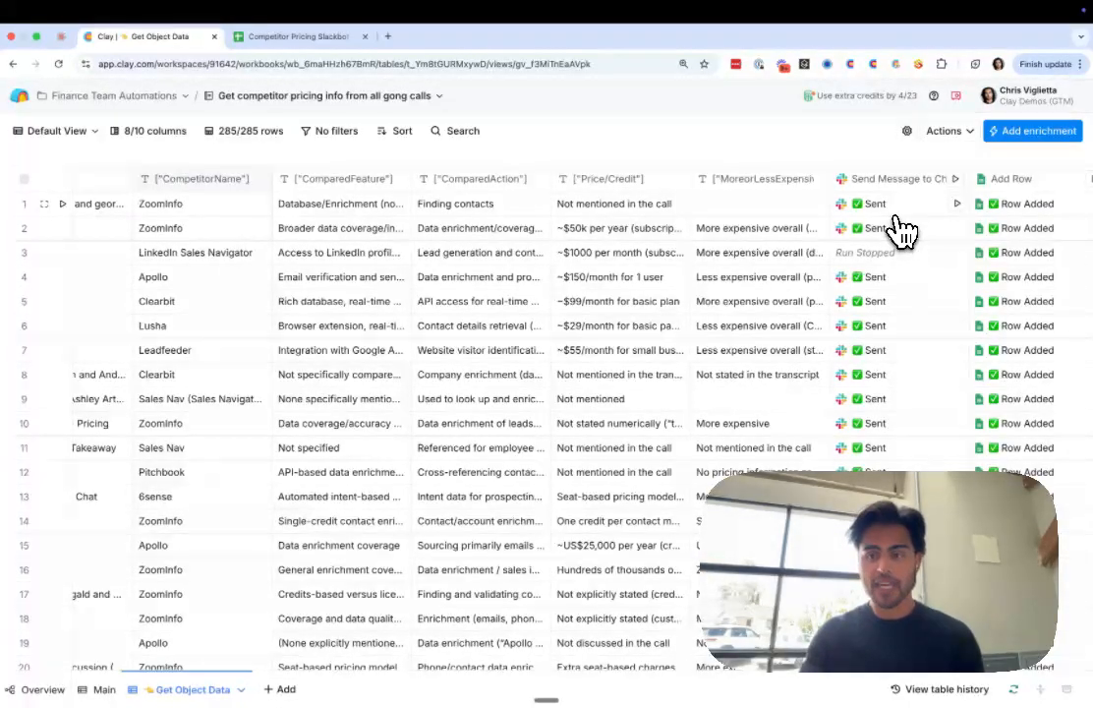
# - Switch from Clay to the Slack window showing direct messages
pyautogui.click(295, 35)
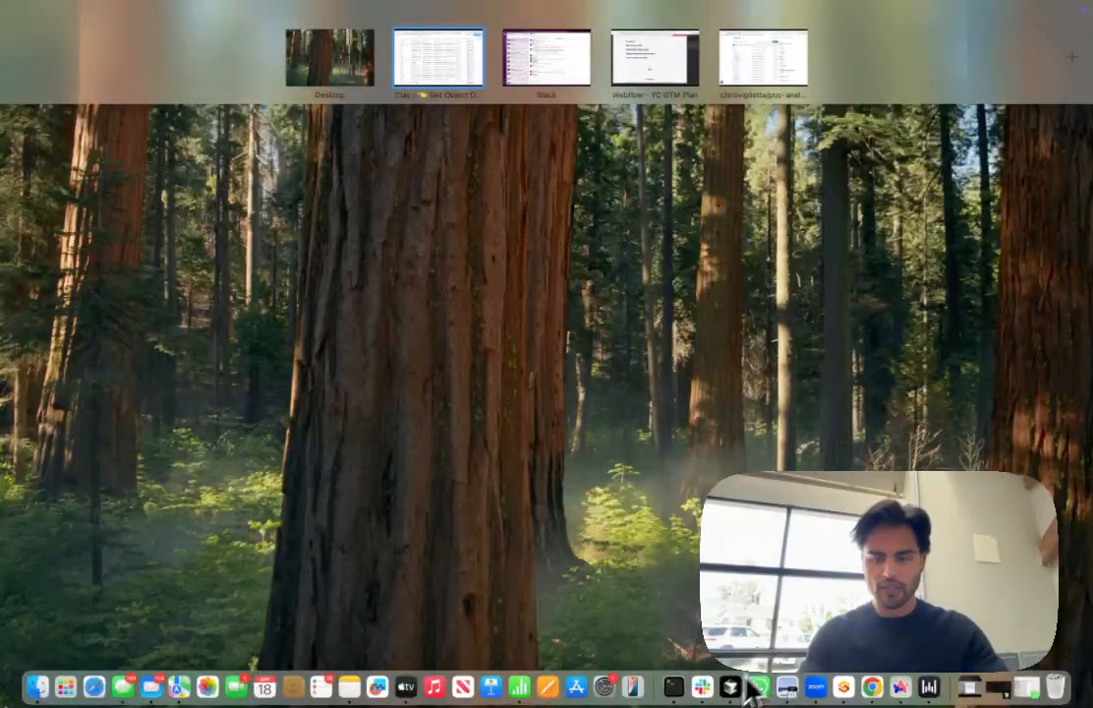
pyautogui.click(546, 59)
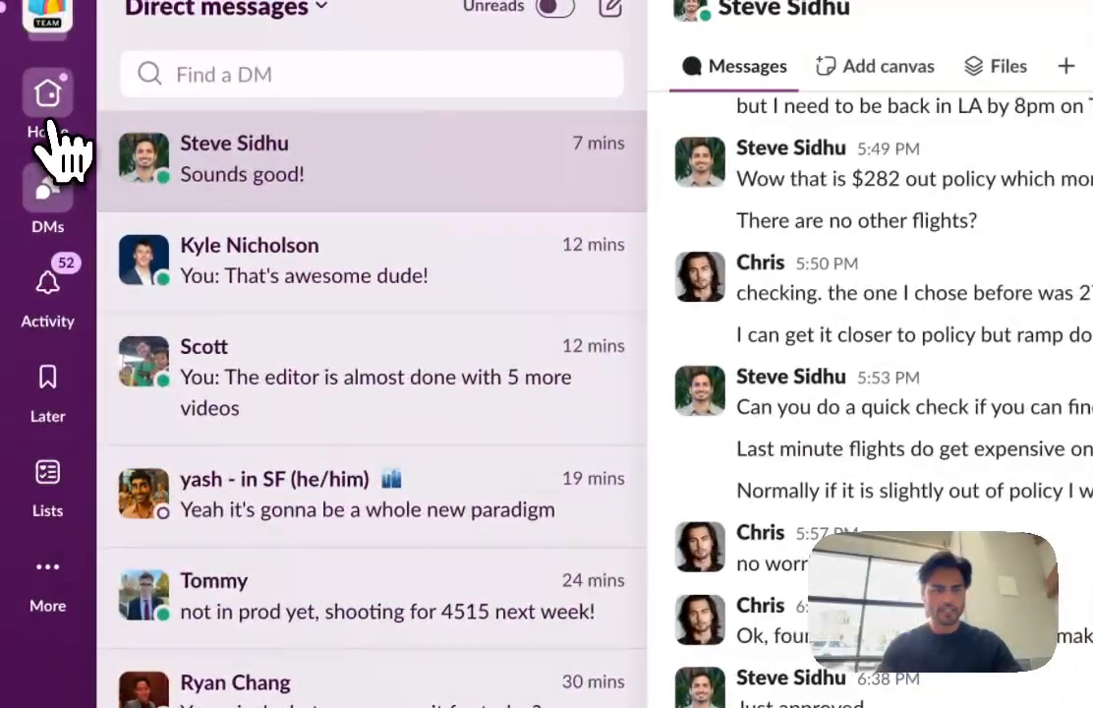